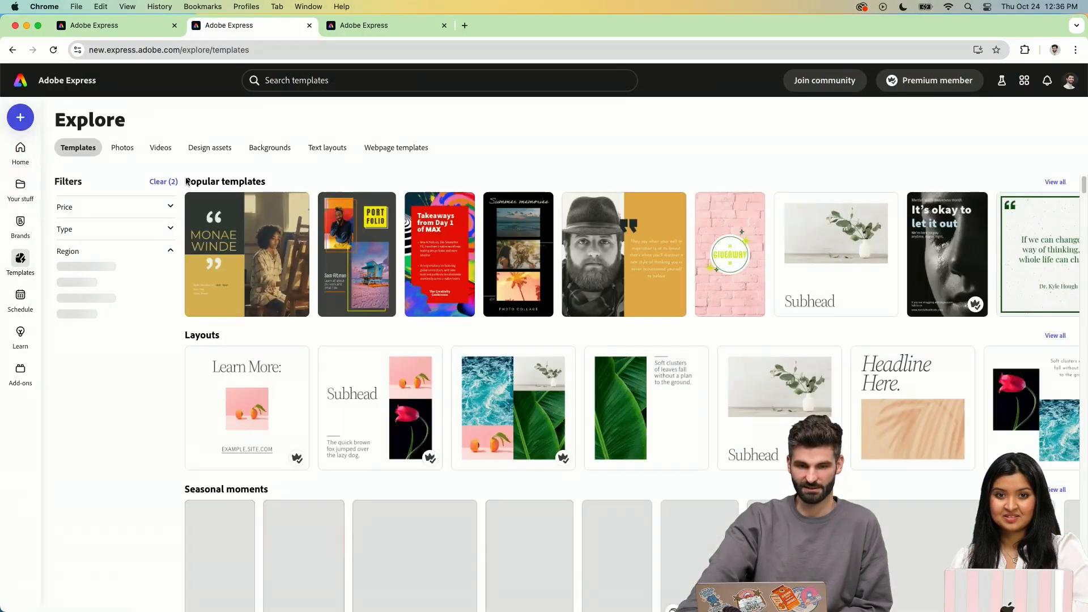
Search templates for 'travel' and open the Miami scrapbook carousel in the editor
text(travel)
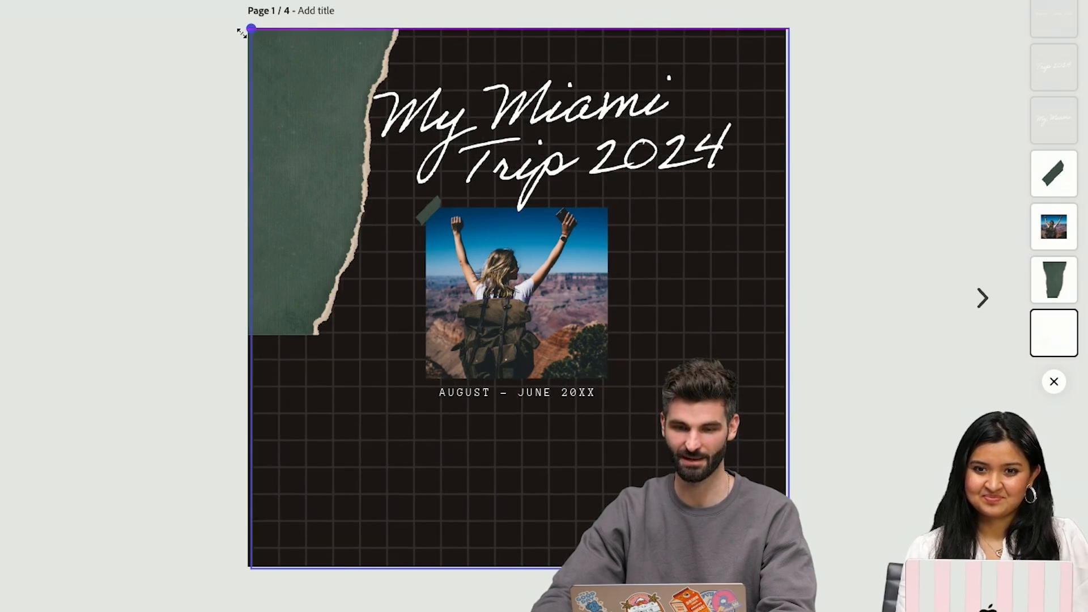
Search Elements for 'PALM TREE' and place the white palm sketch below the title on page 1
click(23, 448)
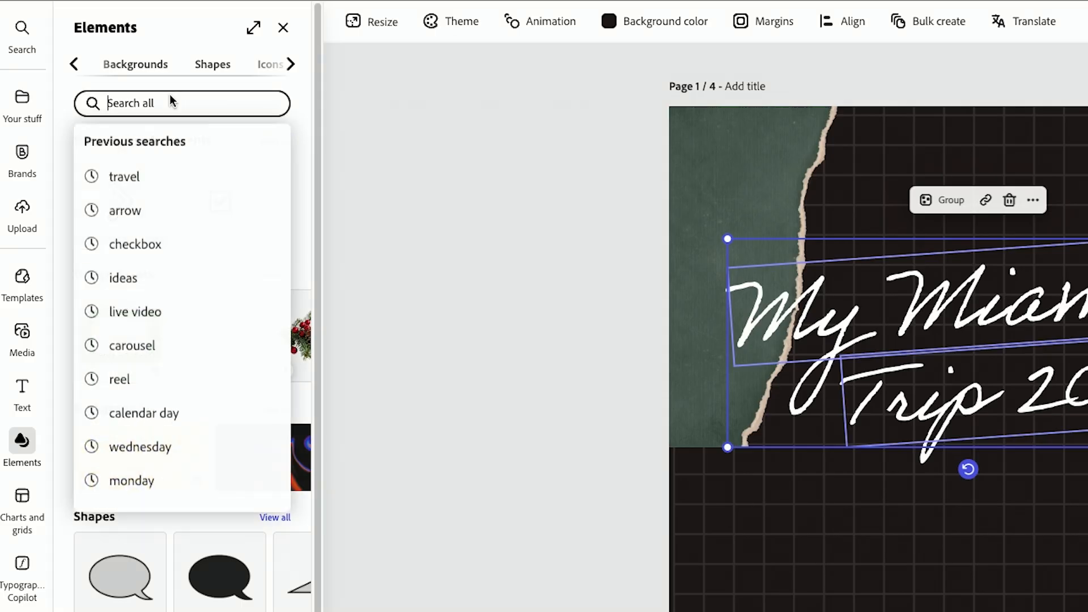
text(PALM TREES SKETCH)
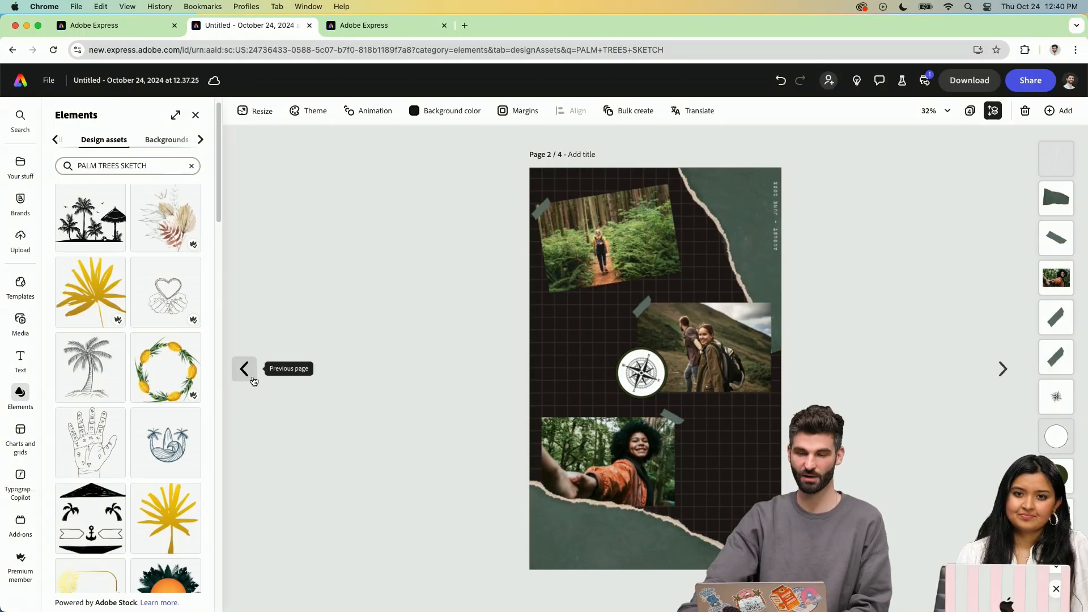
click(243, 369)
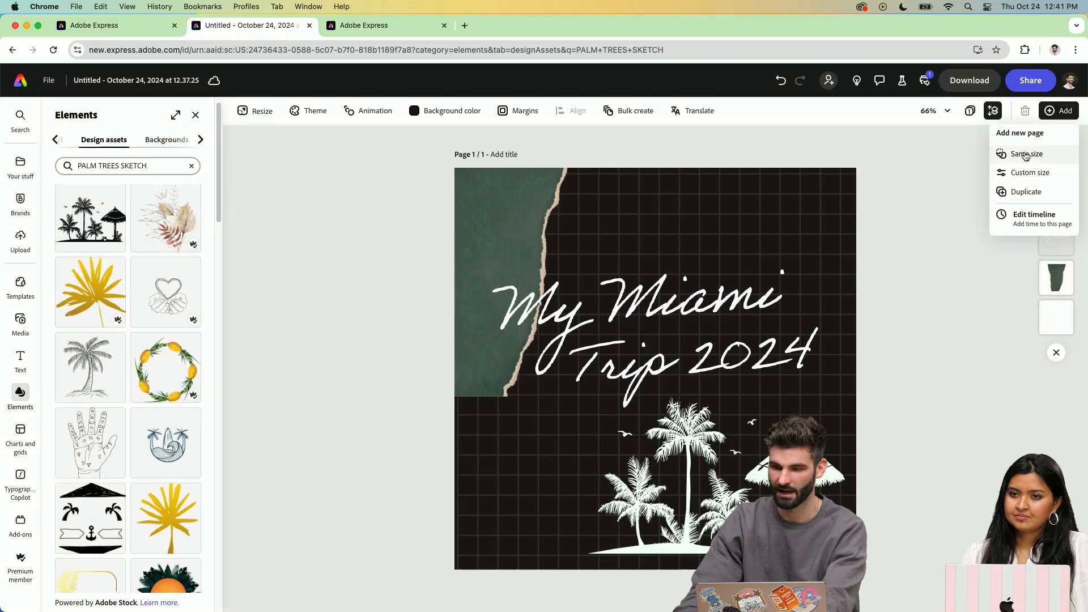
Add a same-size page with a 2x2 photo grid and replace its images with Miami stock photos
click(444, 110)
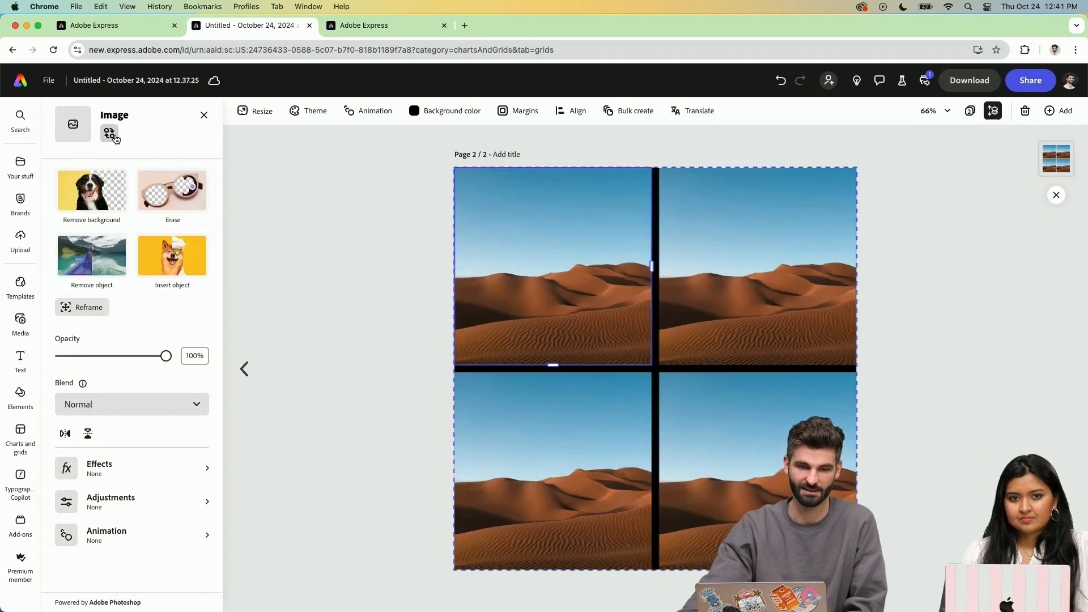
click(109, 134)
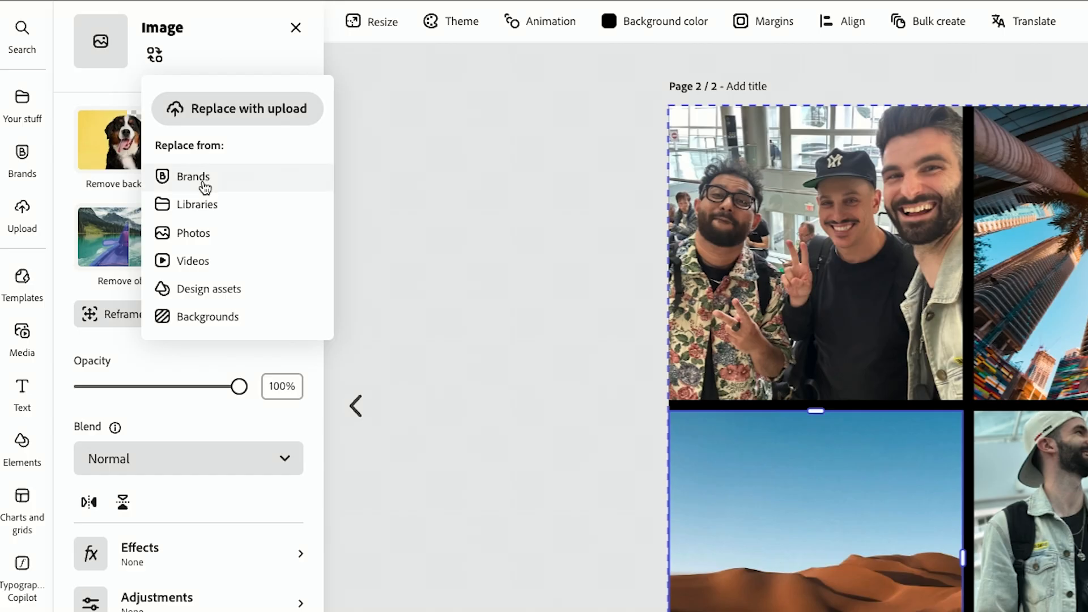
click(194, 232)
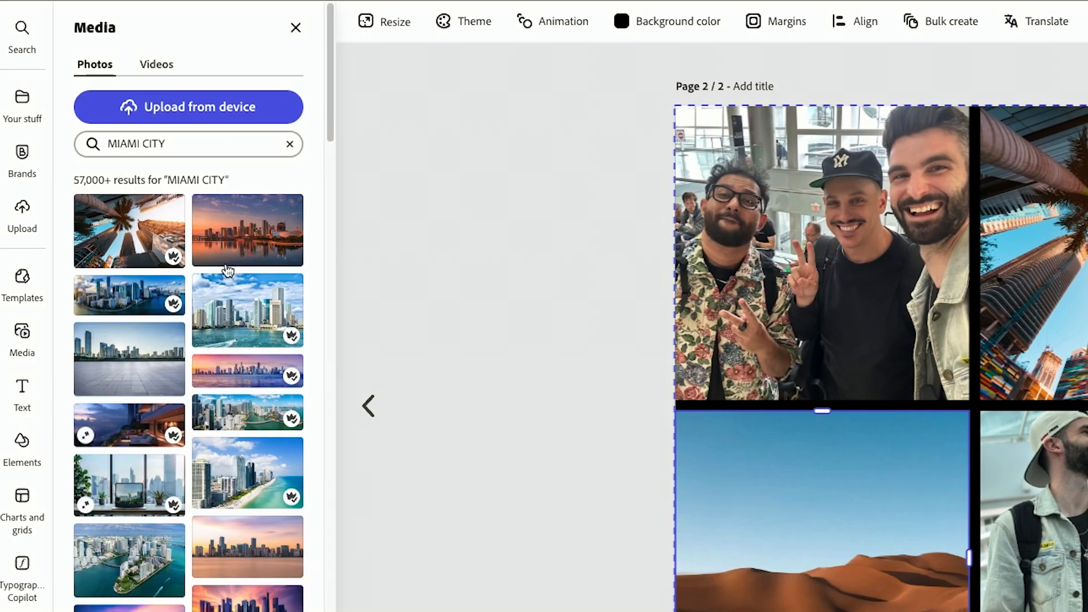
scroll(down, 3)
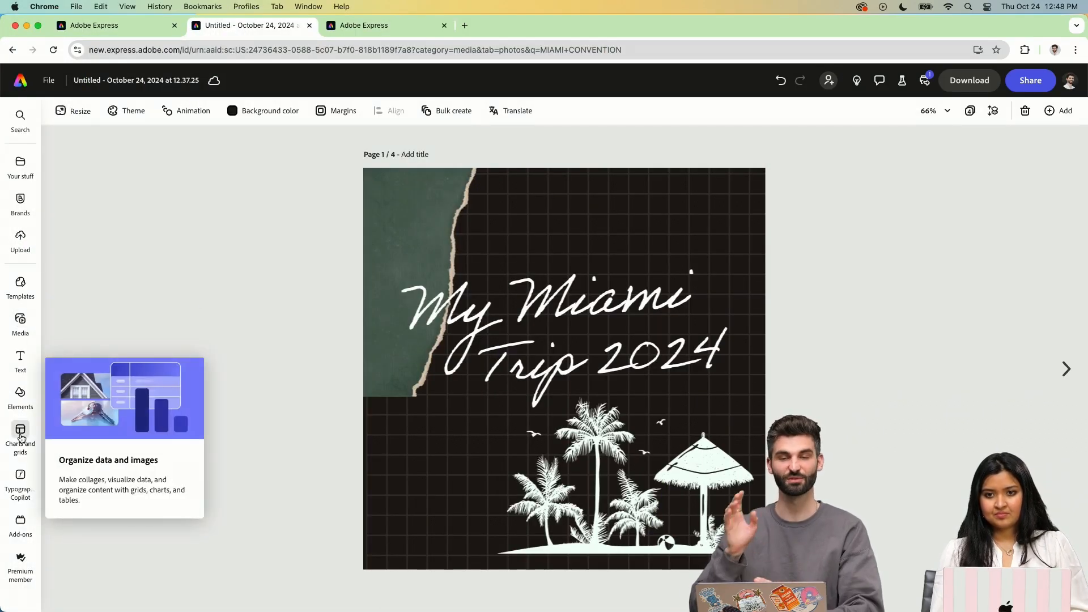
Set up Draw shape with a dash-dotted line, thickness 10 and white border colour
click(20, 397)
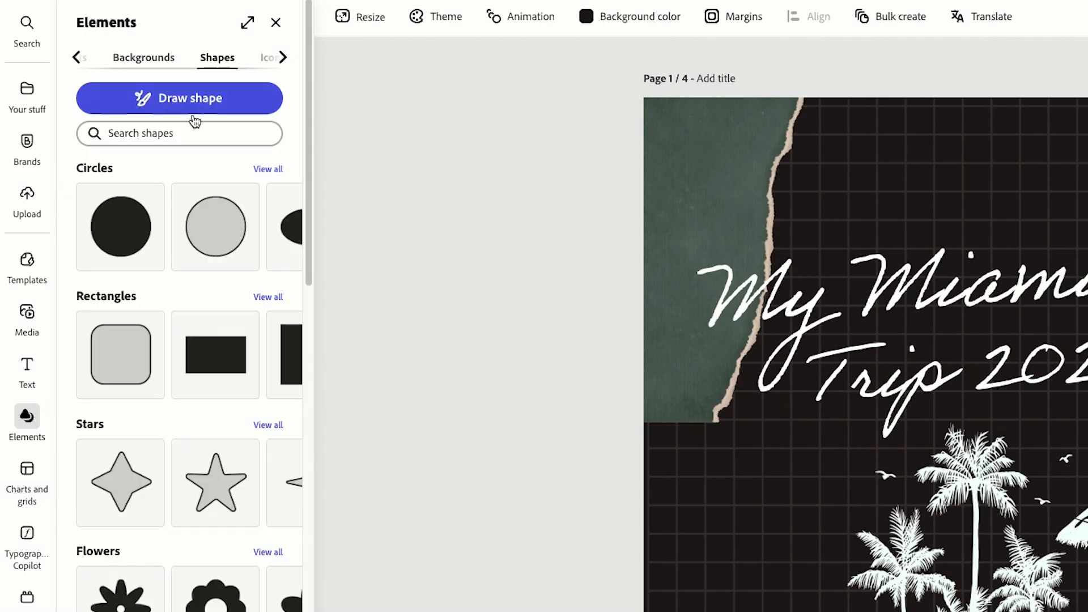
mouse_move(78, 59)
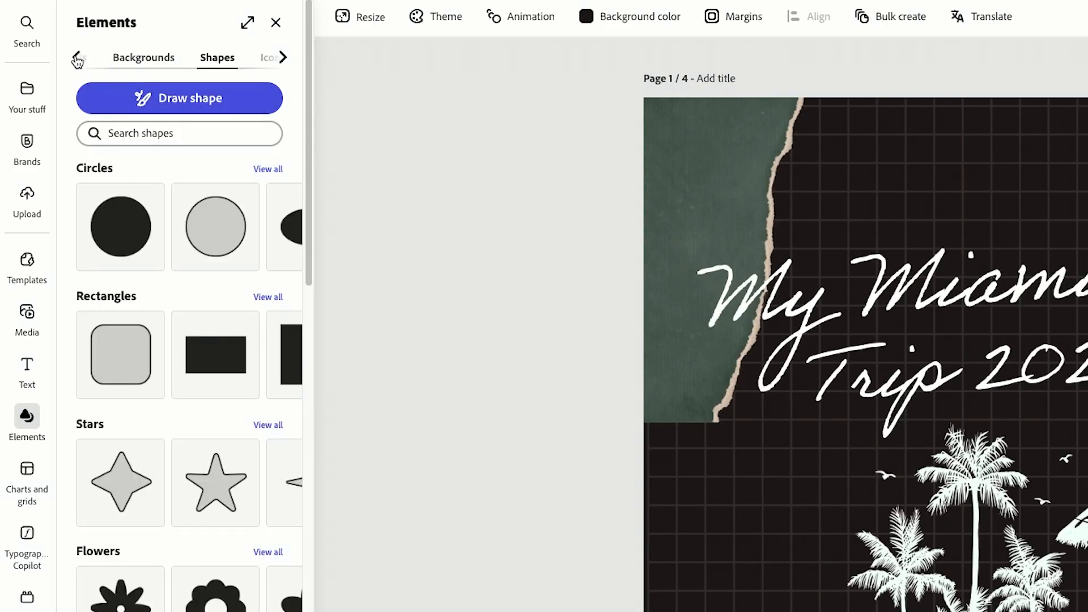
click(179, 98)
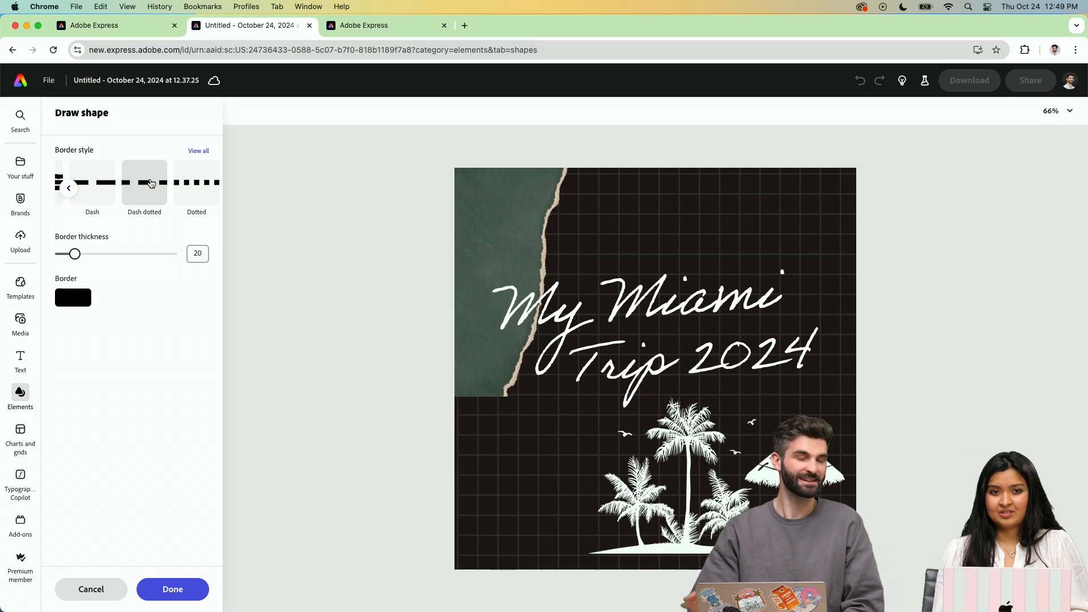
click(144, 183)
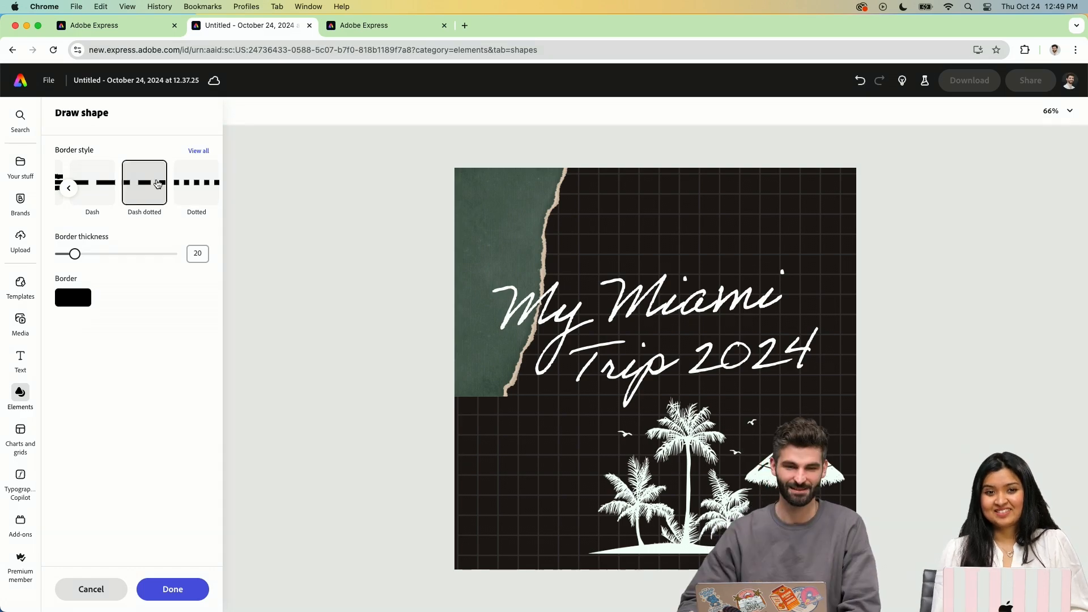
drag(76, 253, 65, 253)
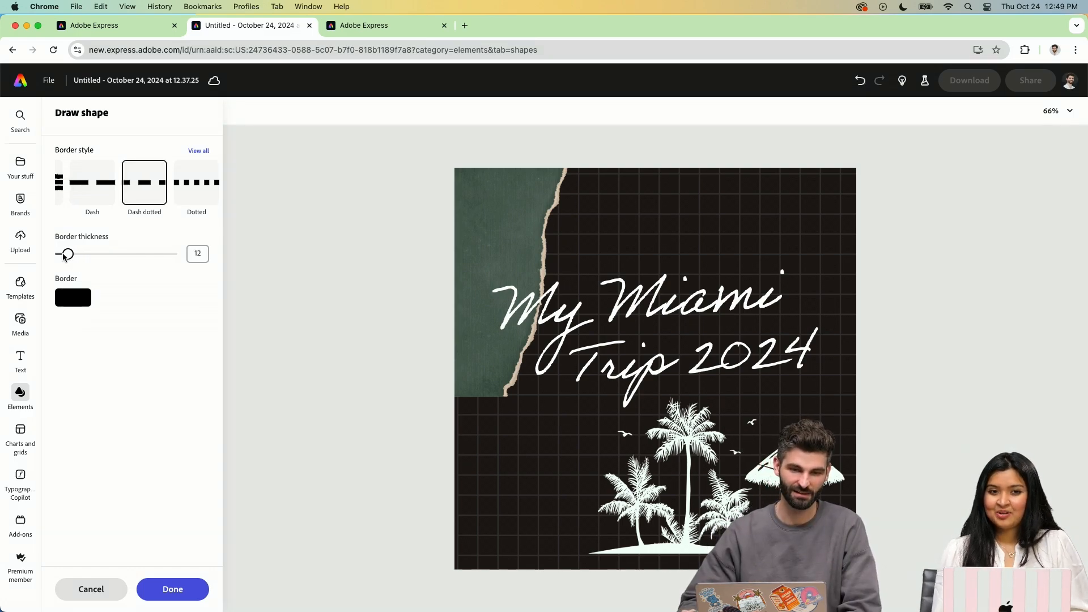
click(73, 298)
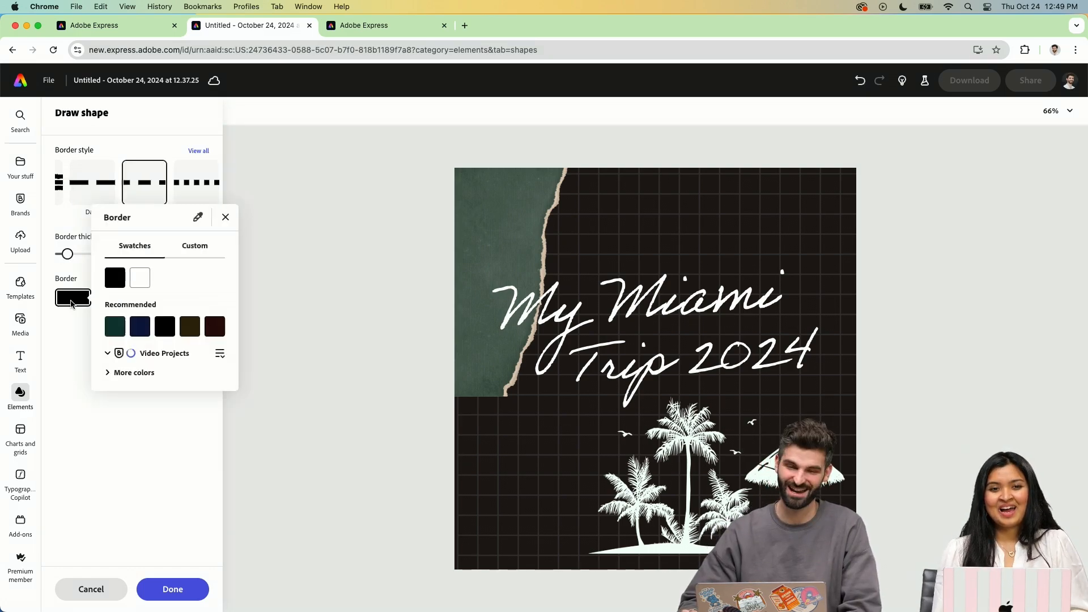
click(139, 277)
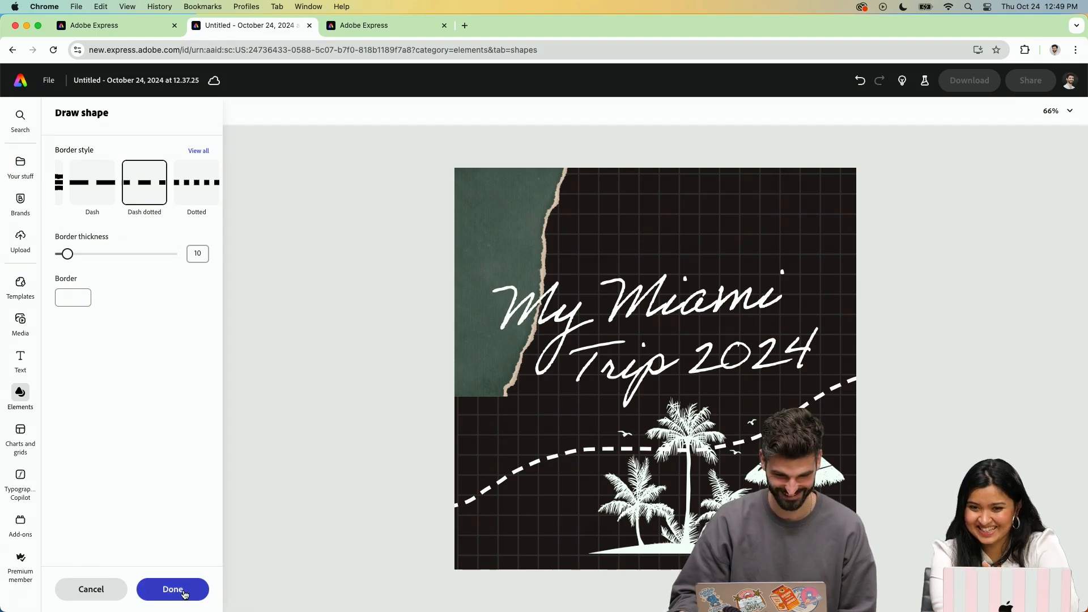
Draw the curving dashed path across the lower title page and keep it with Done
click(173, 588)
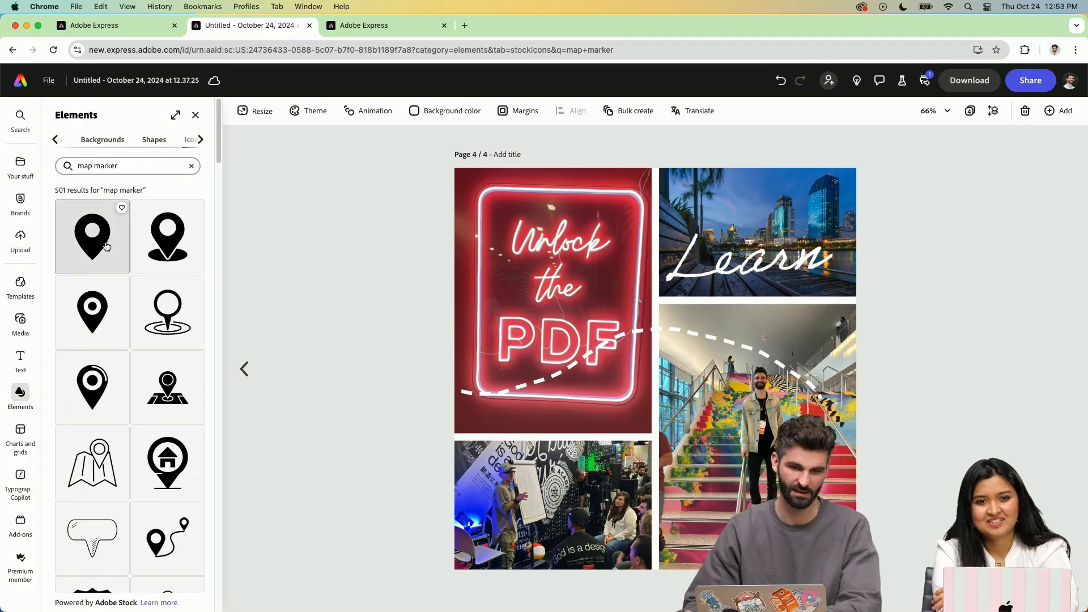
Insert a white map marker icon on page 4, then return to the title page for the airplane
click(92, 236)
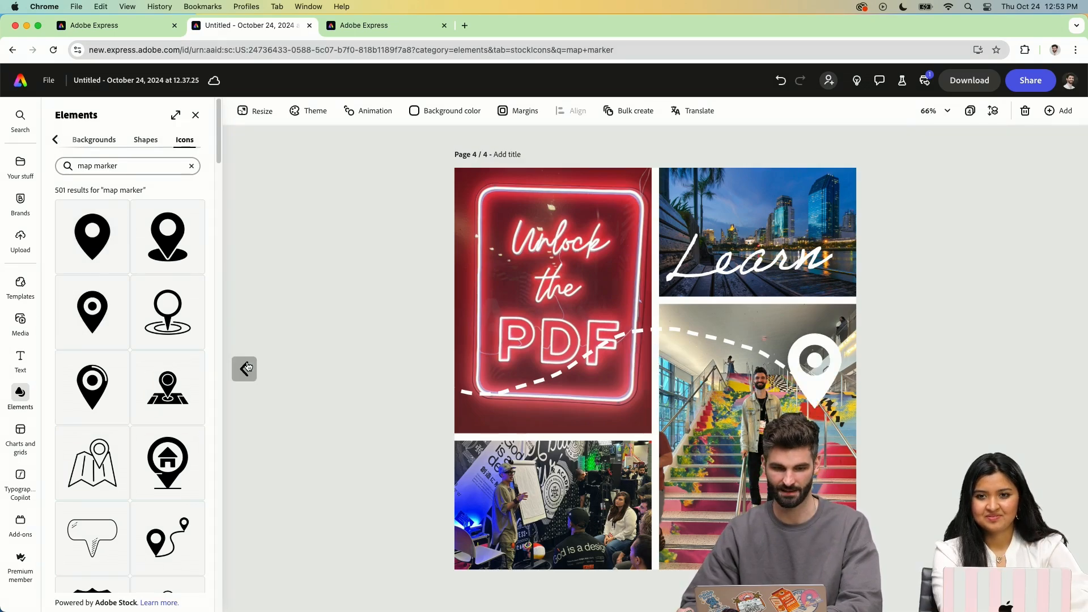
click(245, 368)
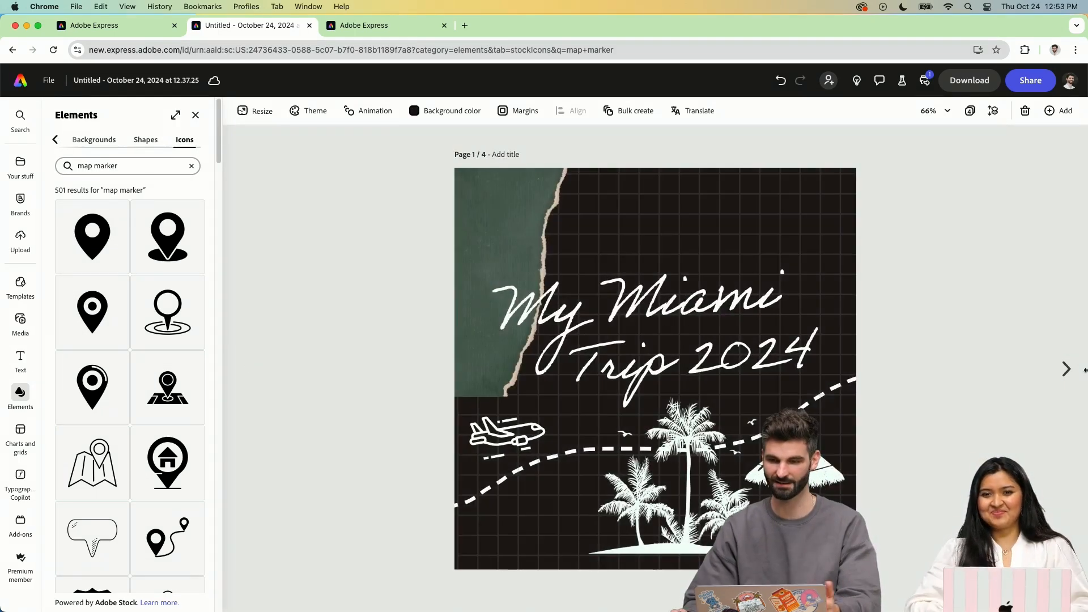